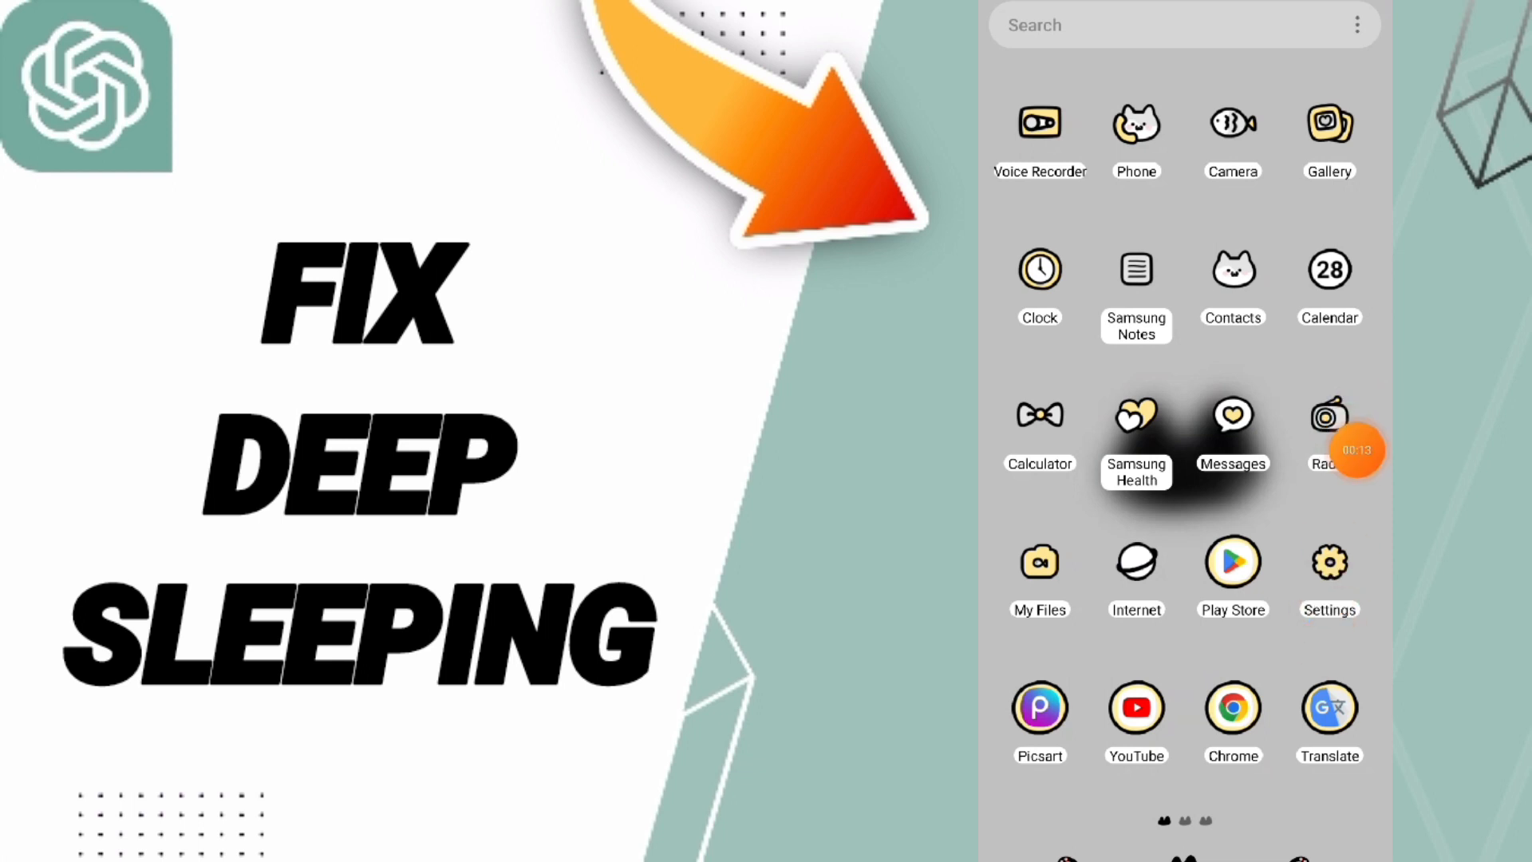
Show ChatGPT's app info page from its app drawer icon.
left_click(1328, 562)
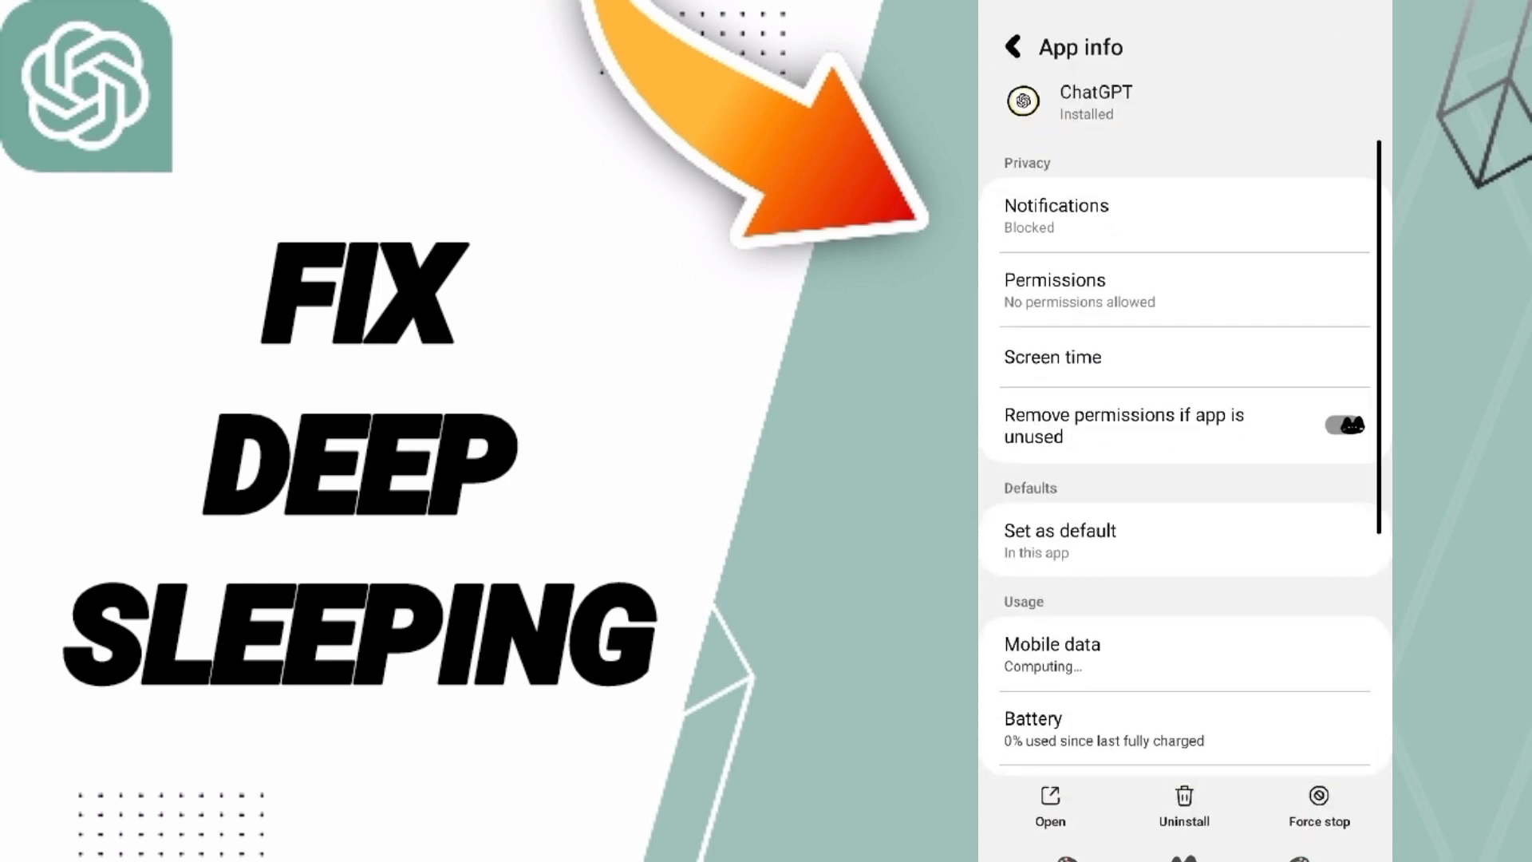
Force stop ChatGPT, confirm with OK, and go back to the app drawer.
left_click(1317, 806)
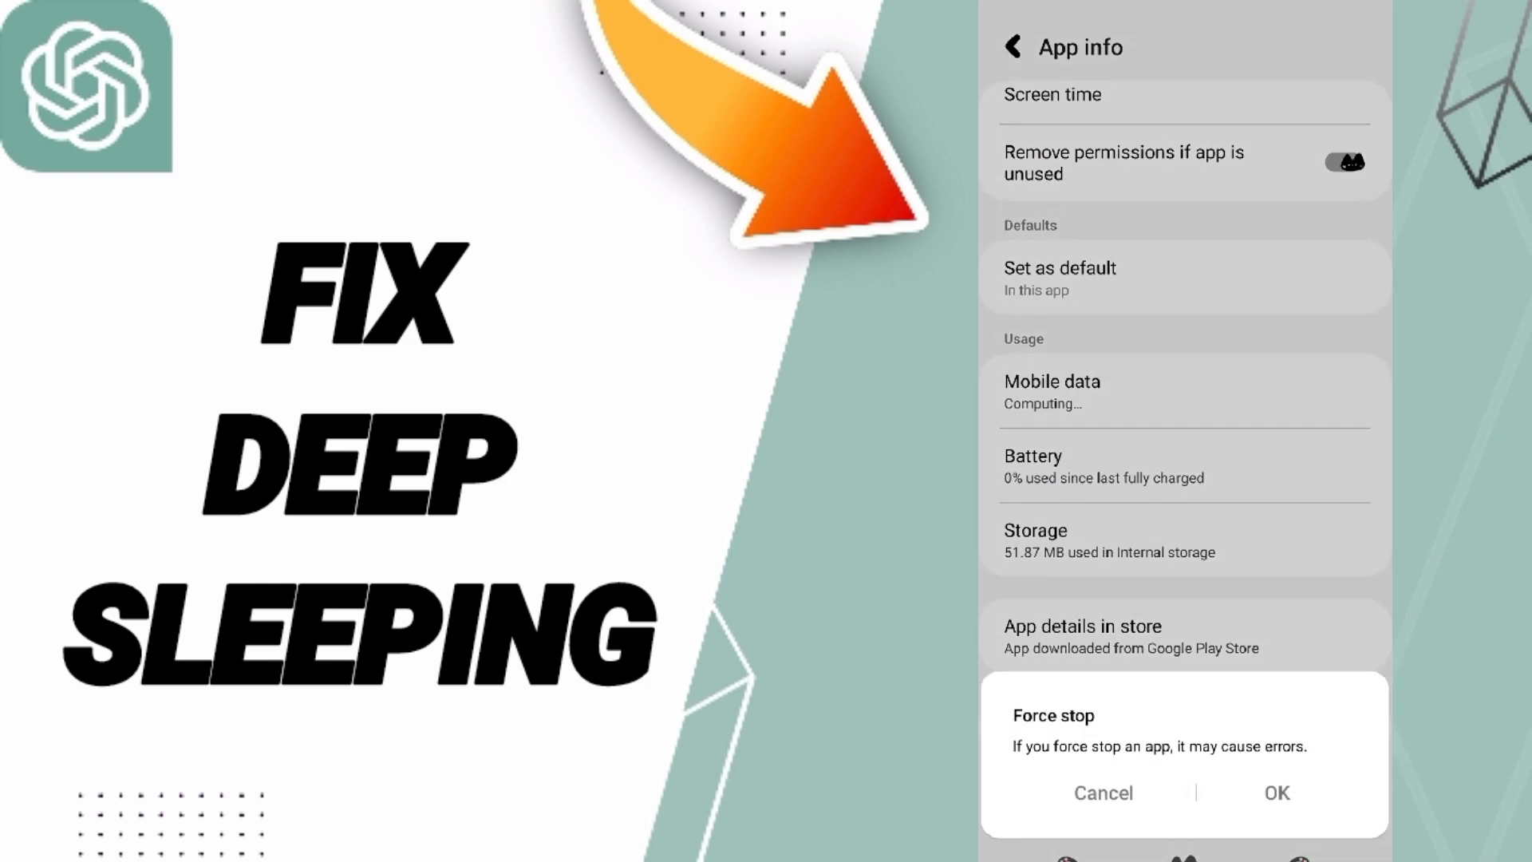
left_click(1103, 793)
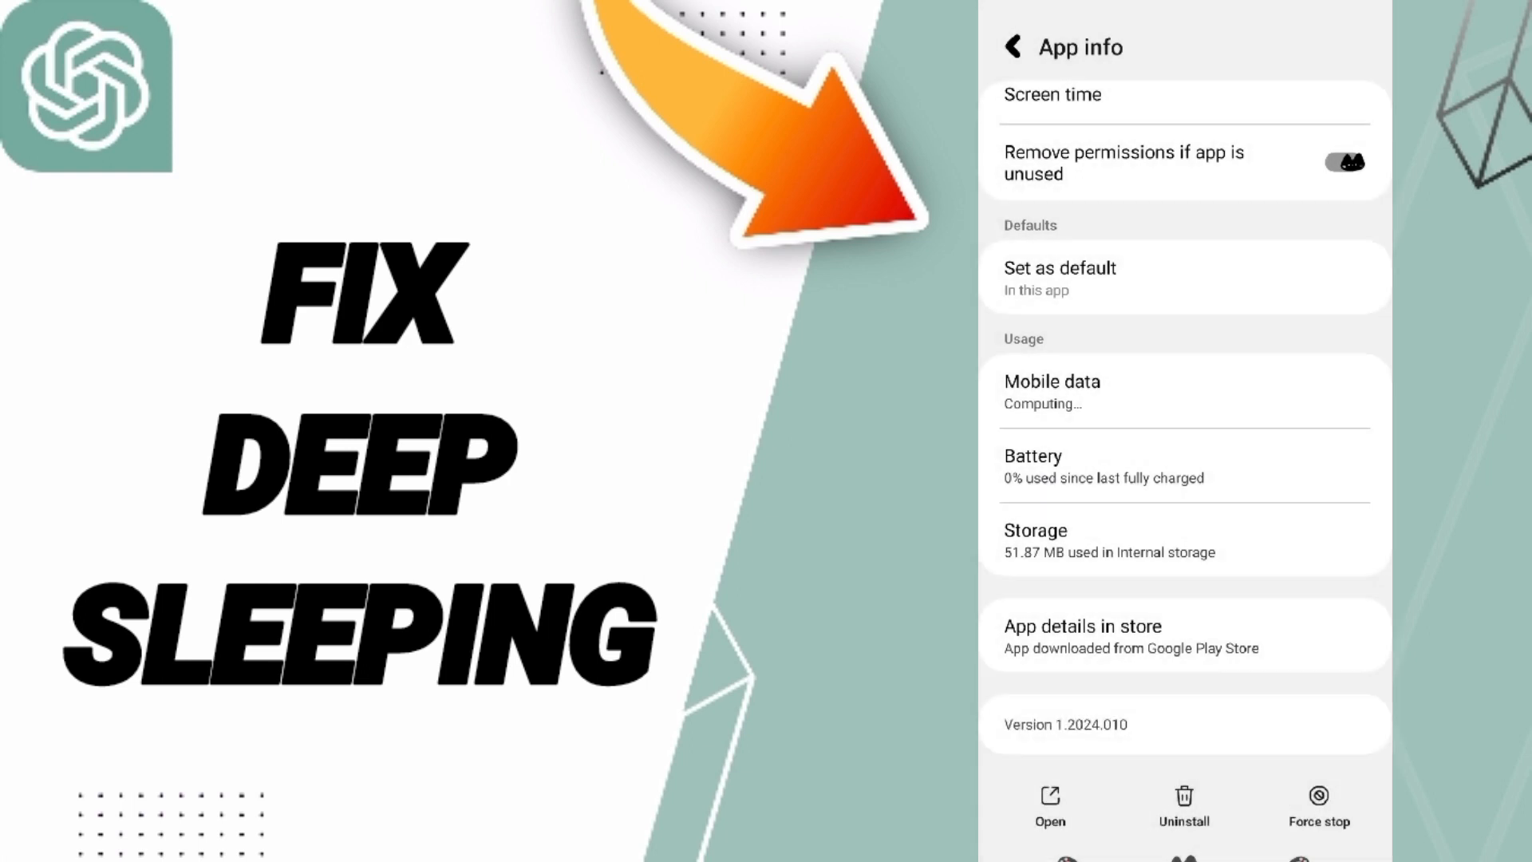
left_click(1183, 541)
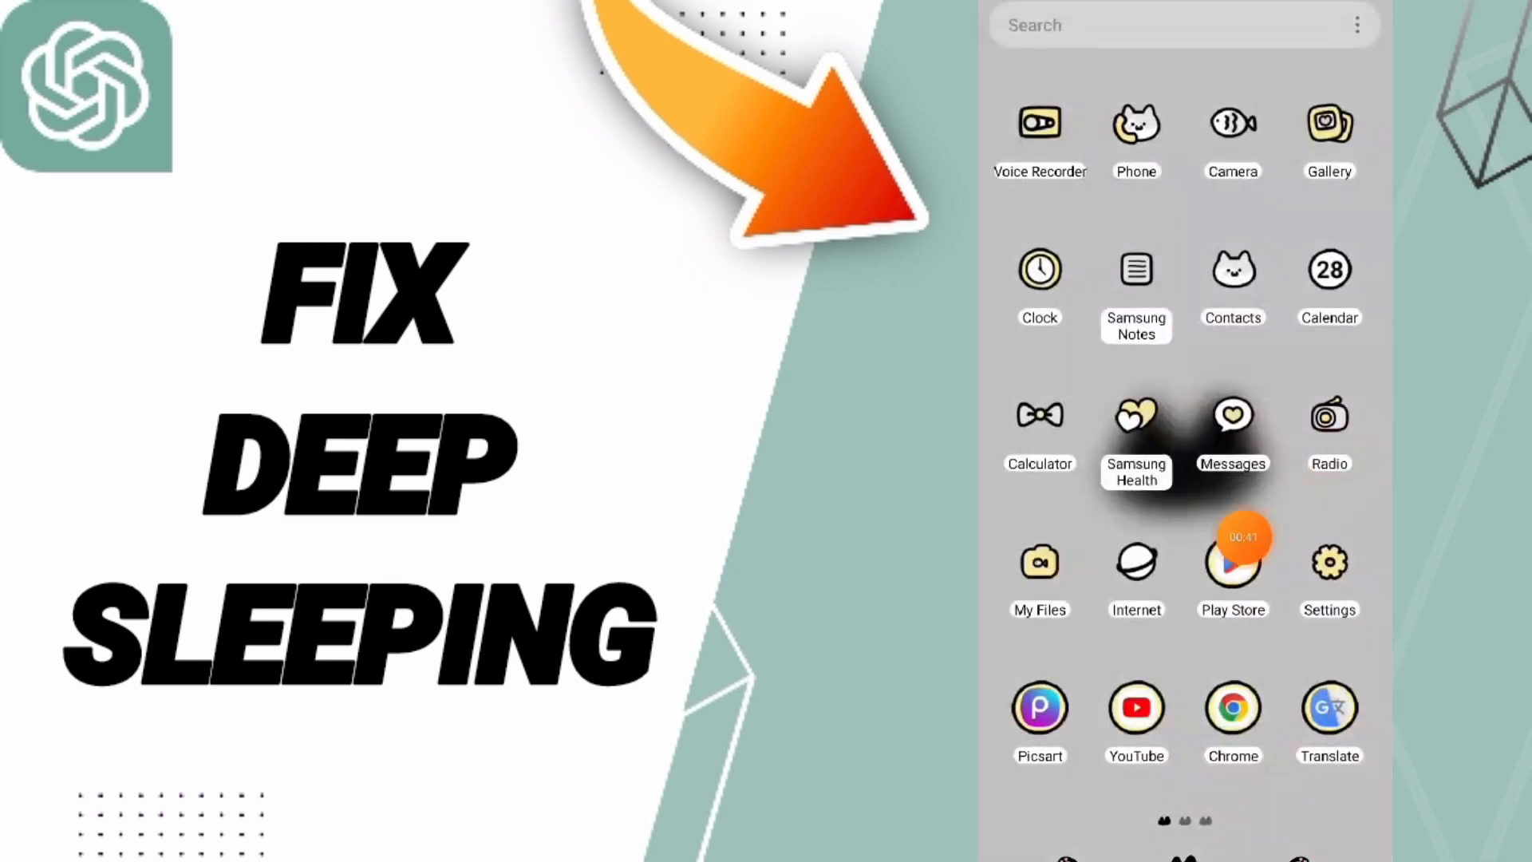
View ChatGPT's Play Store listing and scroll through About this app and its ratings.
left_click(1233, 562)
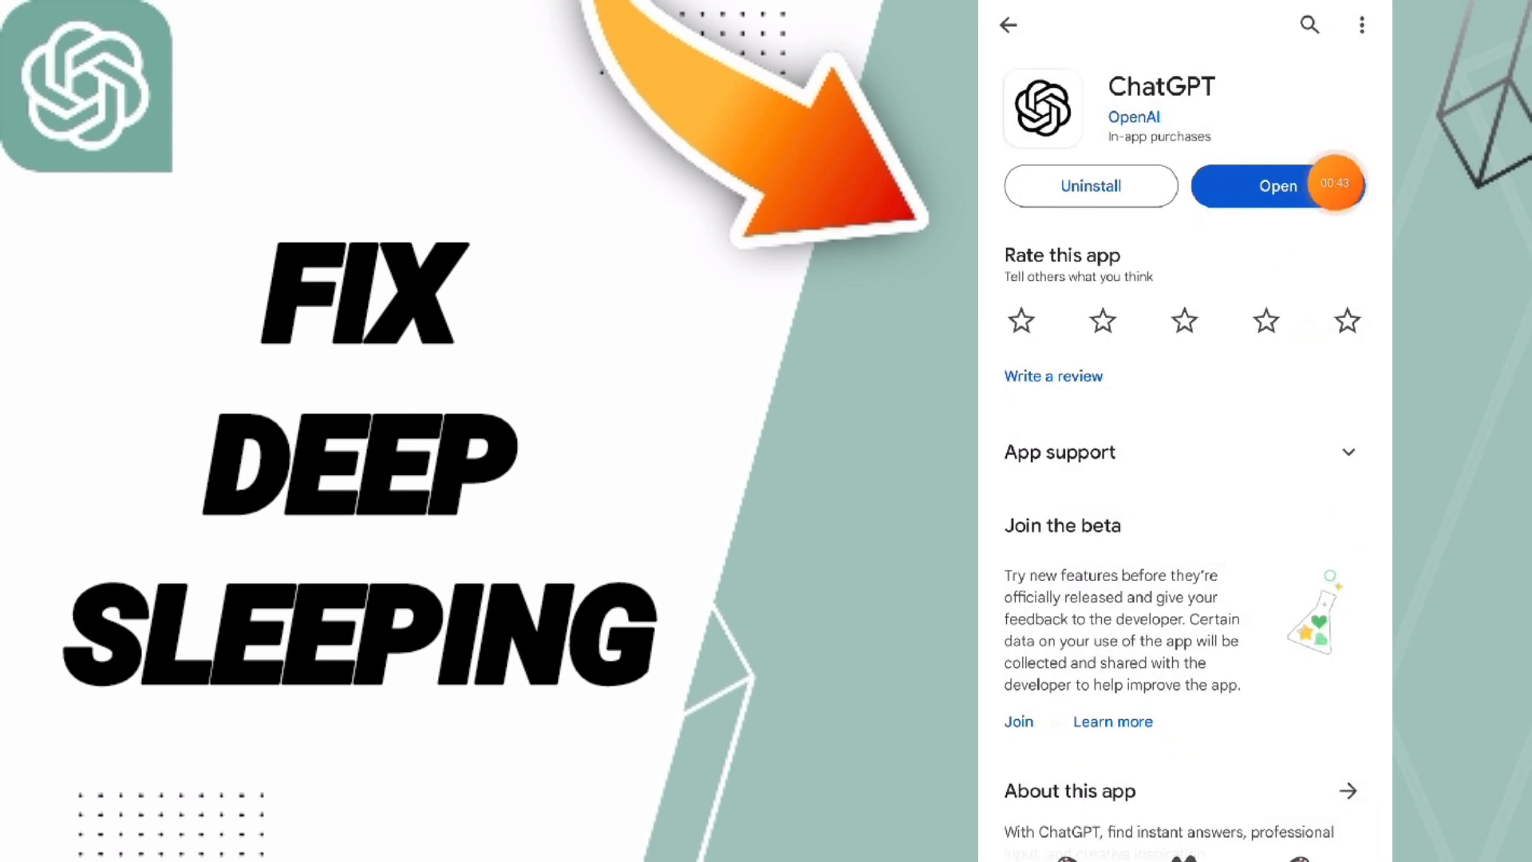
scroll("down", 3)
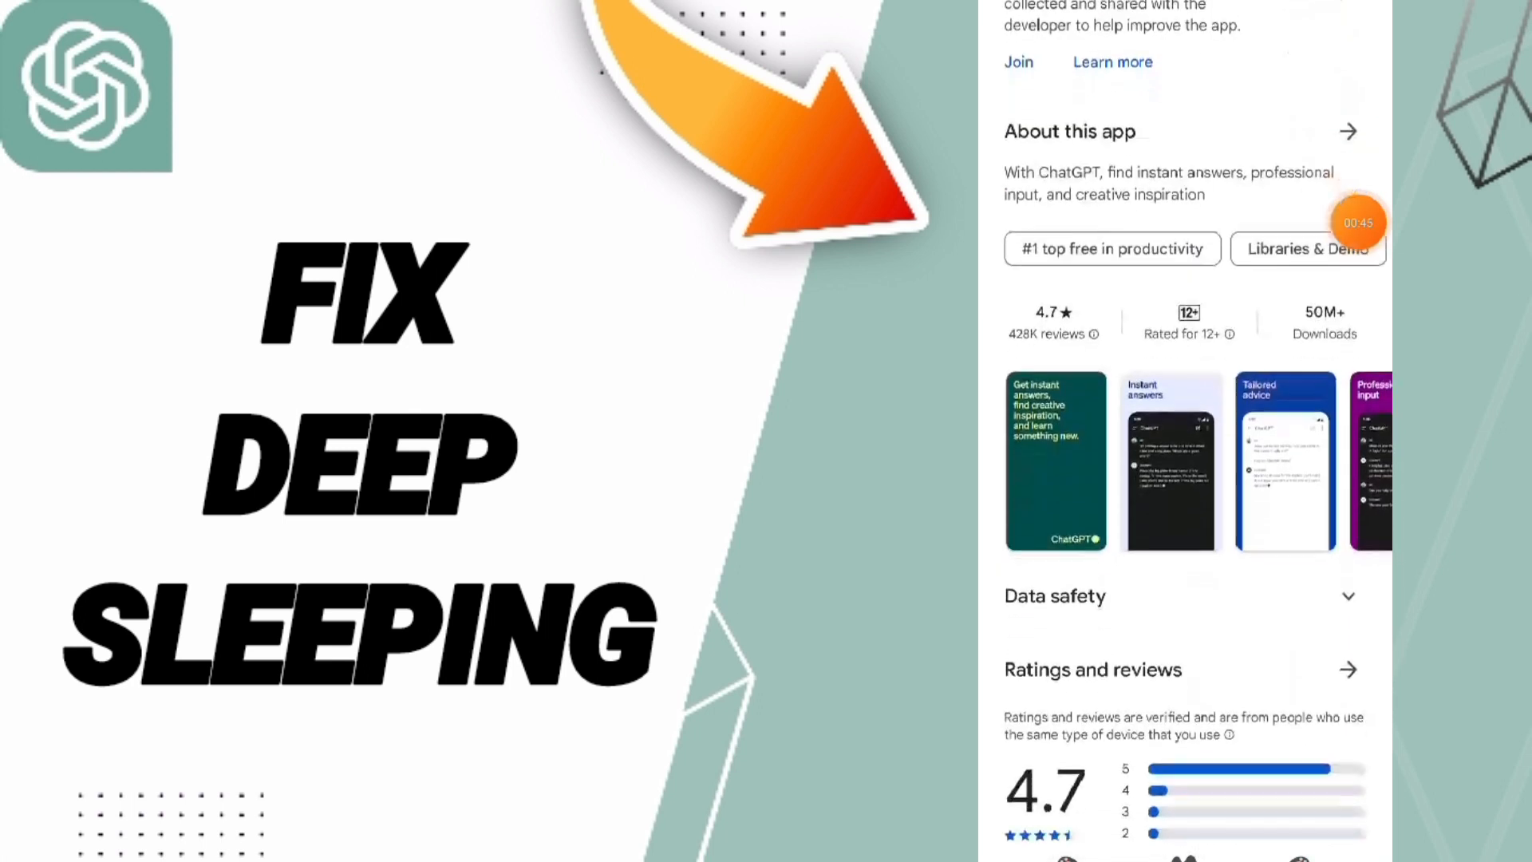
scroll("down", 3)
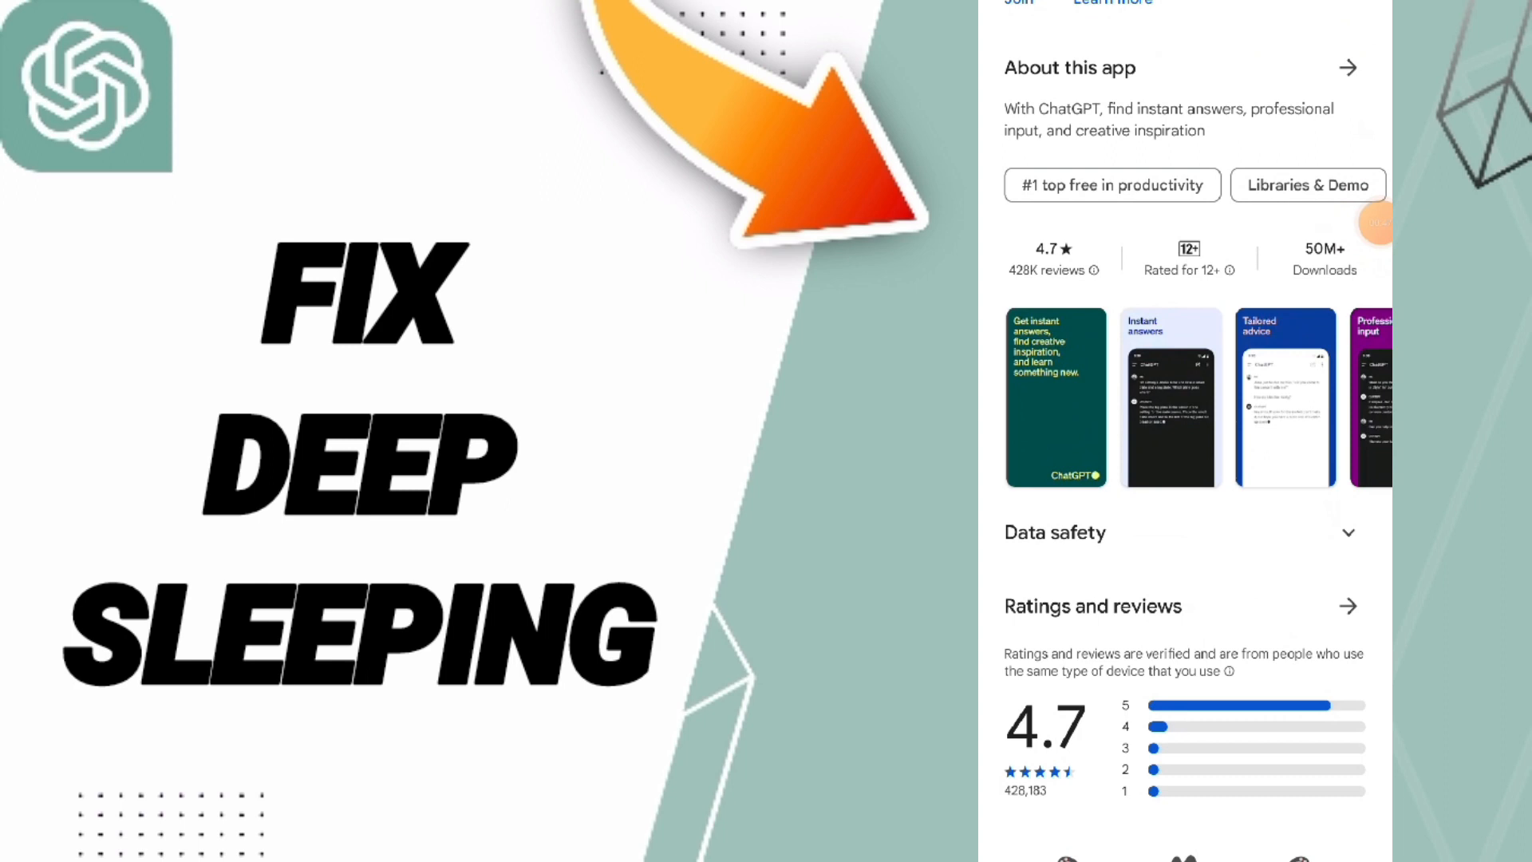
mouse_move(1356, 565)
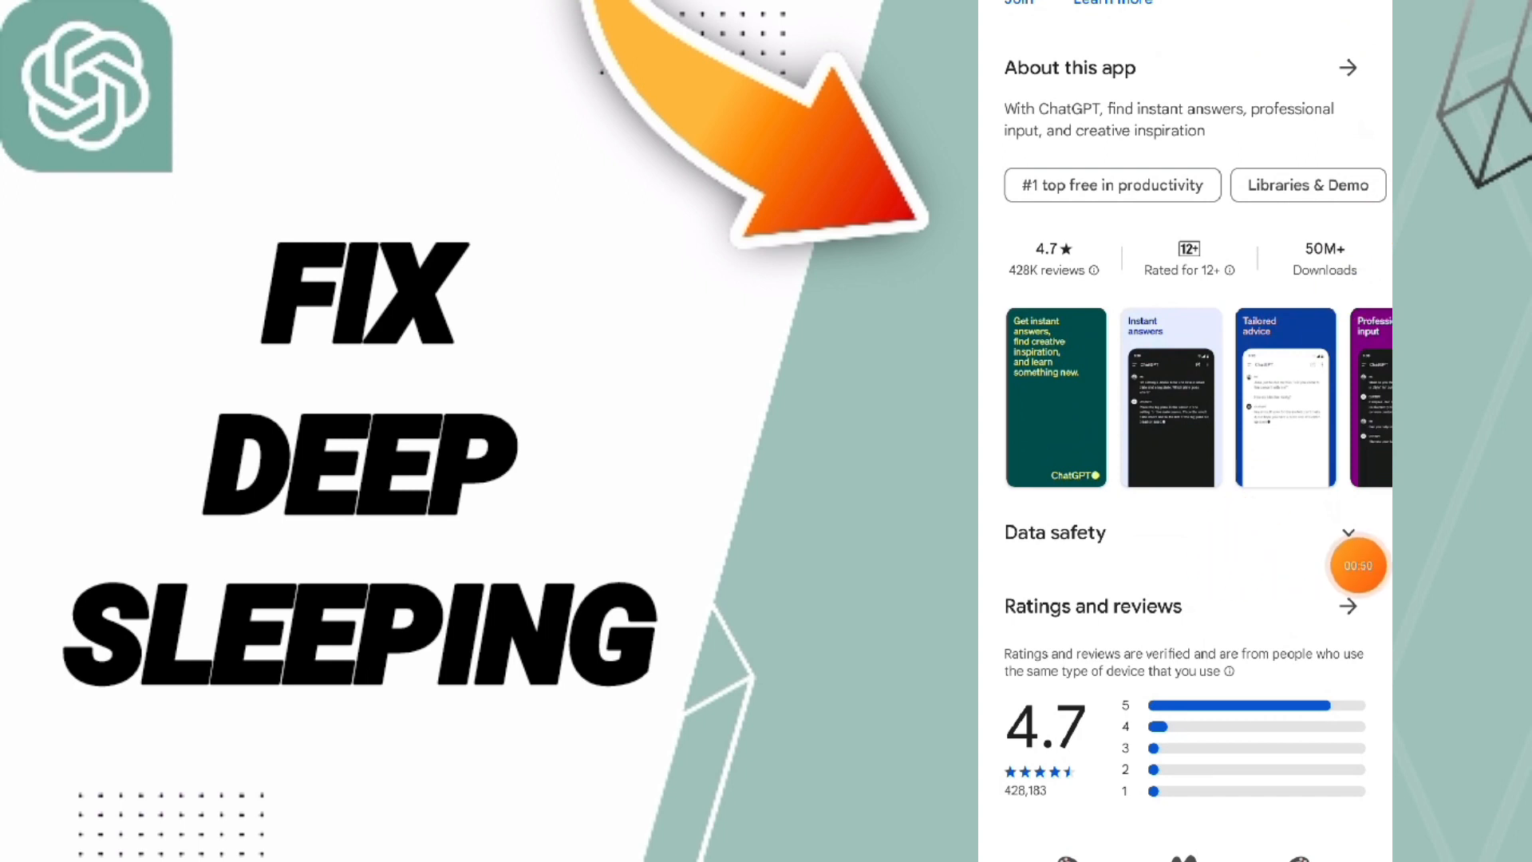
scroll("down", 3)
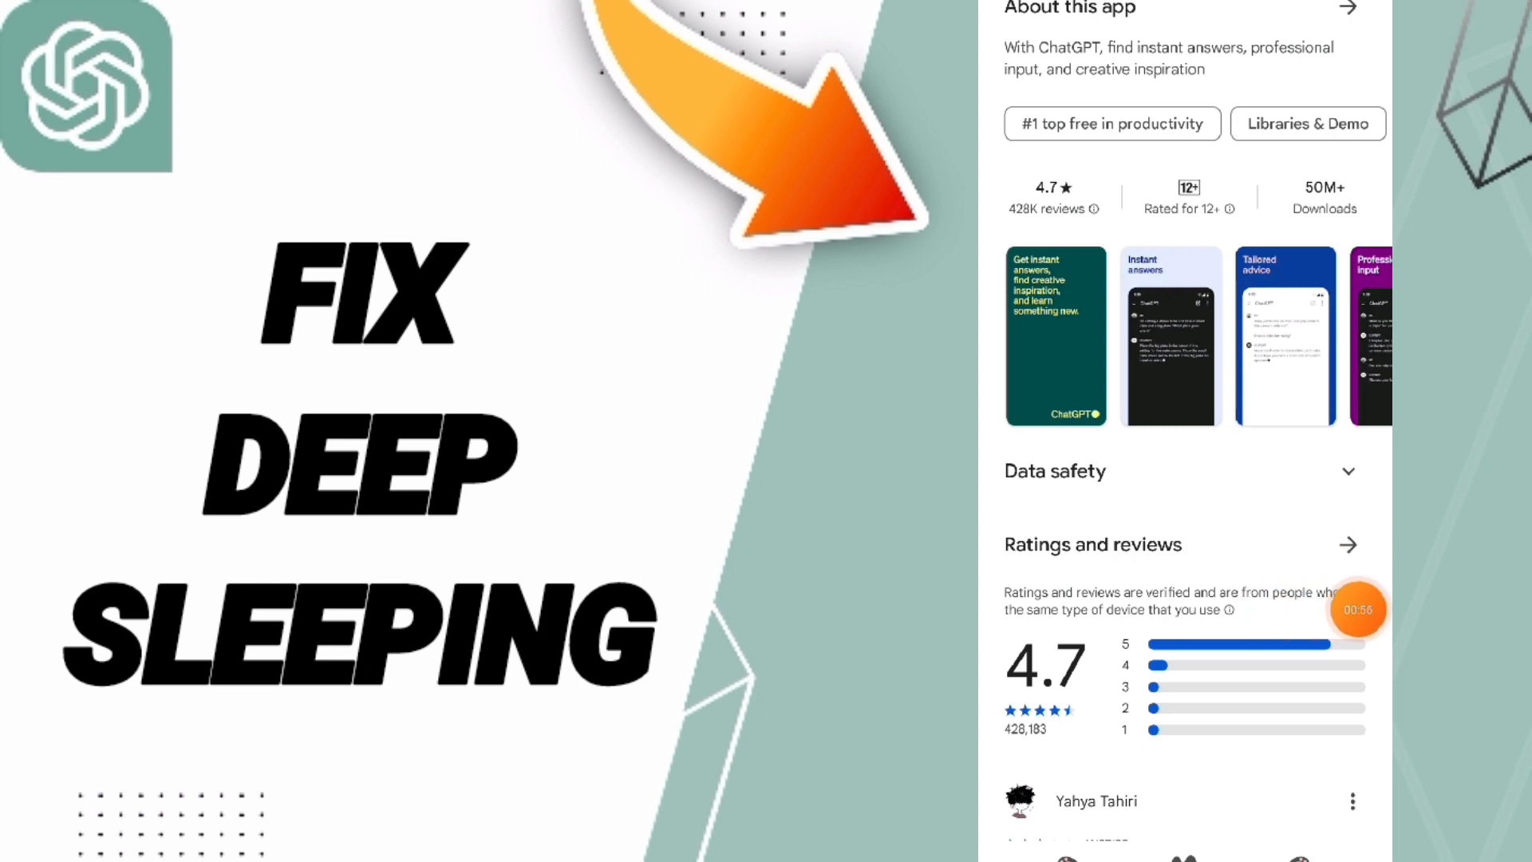
scroll("up", 3)
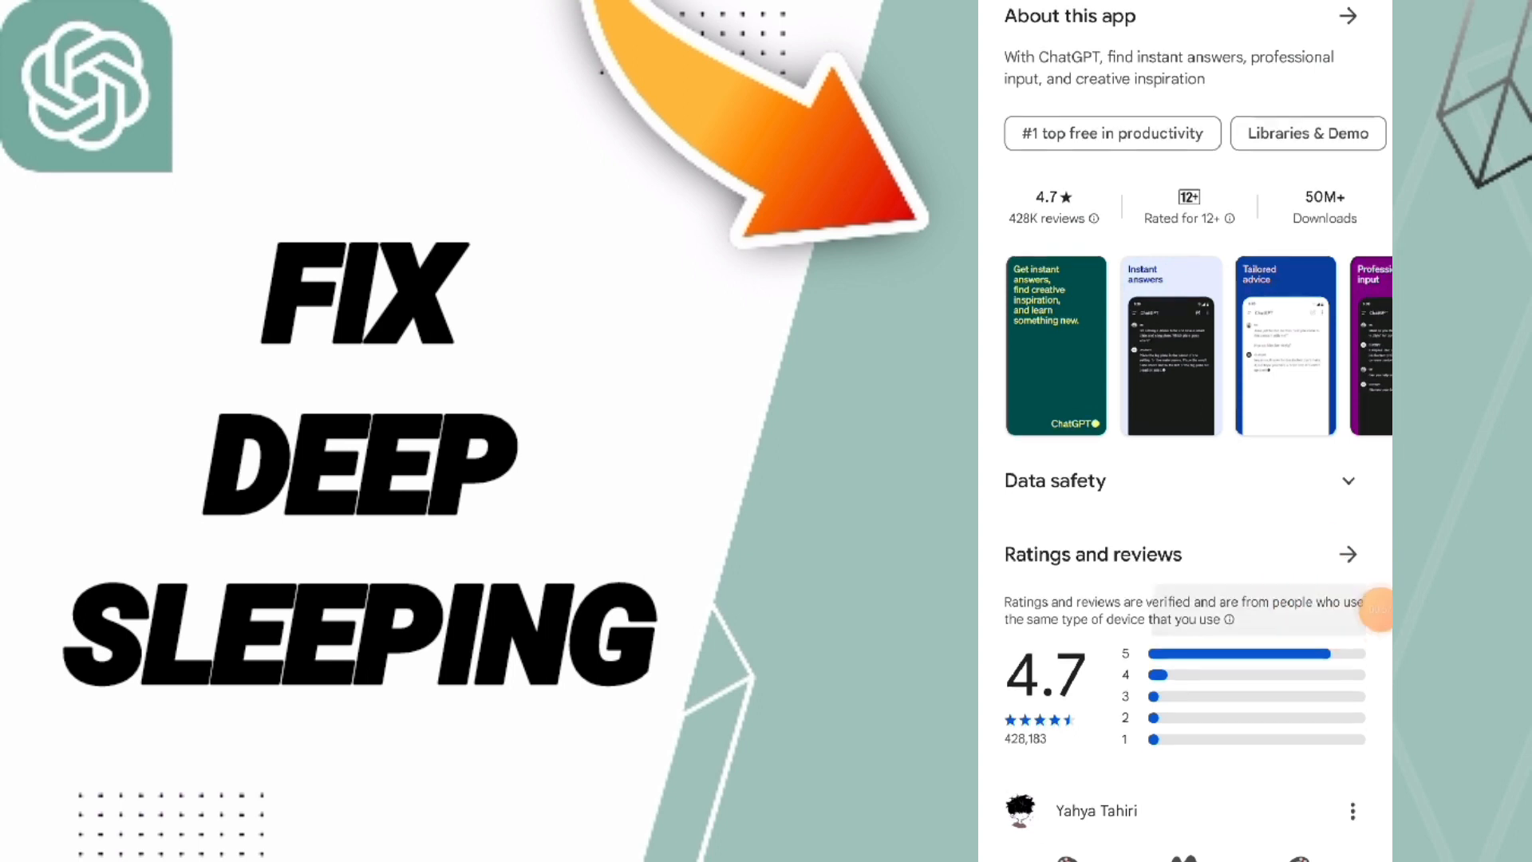